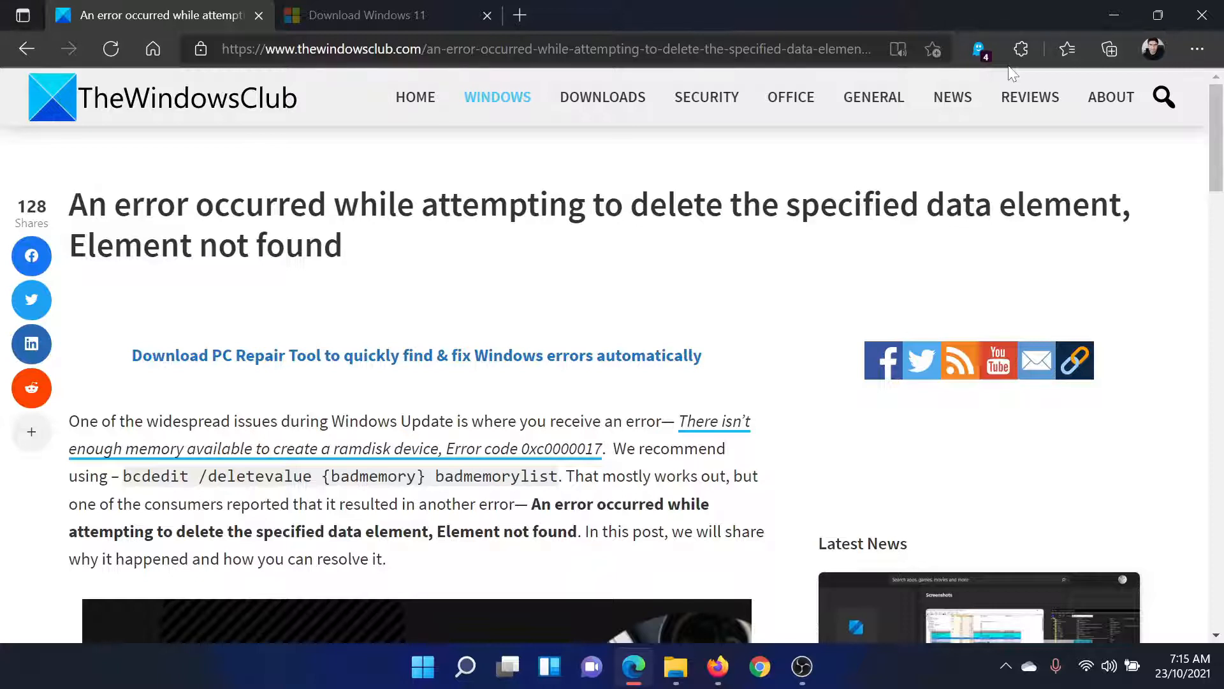
mouse_move(609, 299)
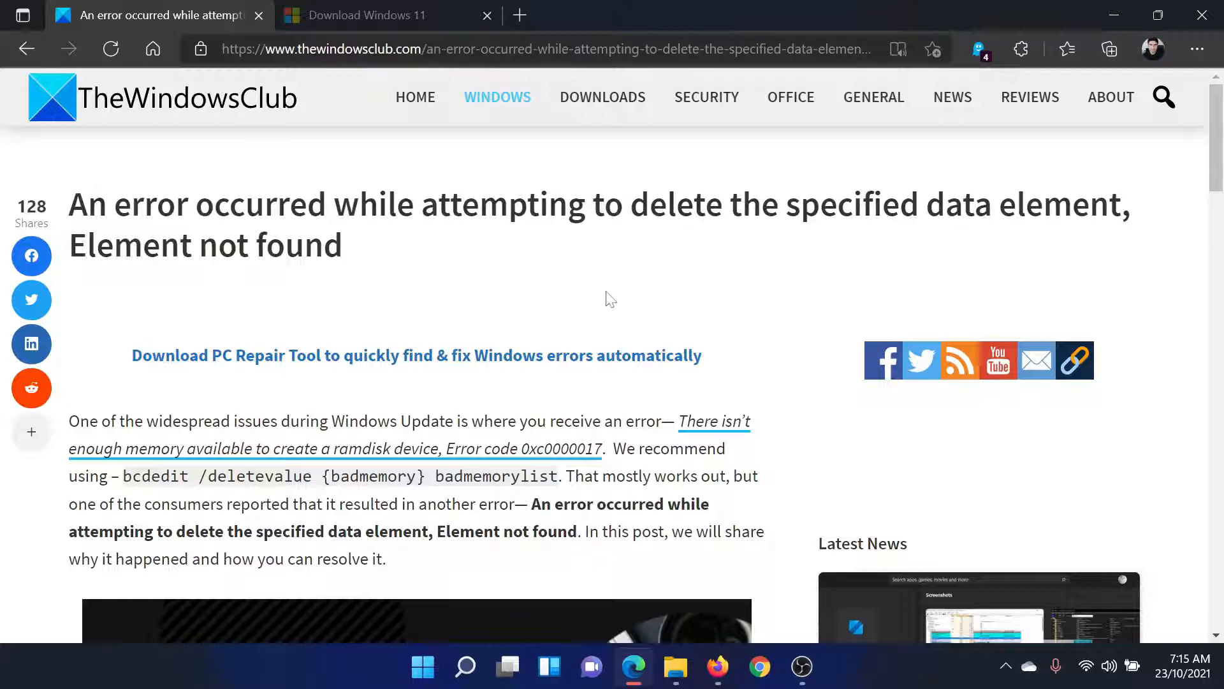
- Scroll TheWindowsClub's 'Element not found' article down to 'What is Clean Boot State?'
scroll(down, 3)
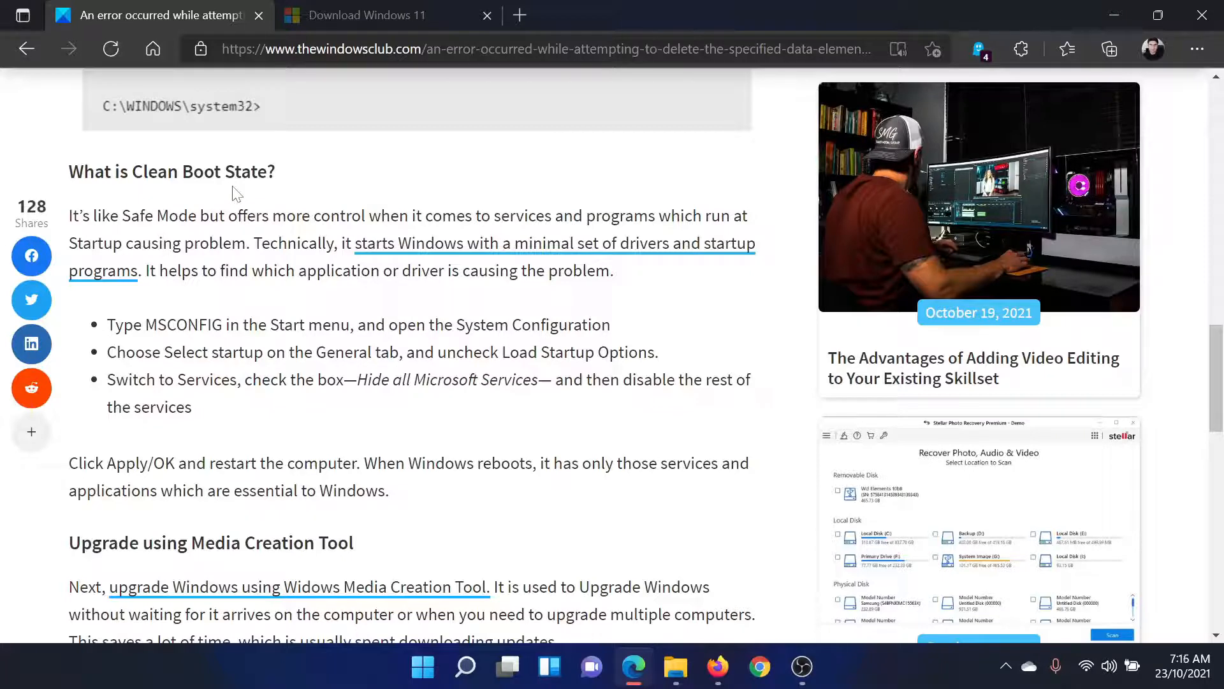
- Run msconfig from the Run box to open System Configuration
key(Win+r)
text(msconfig)
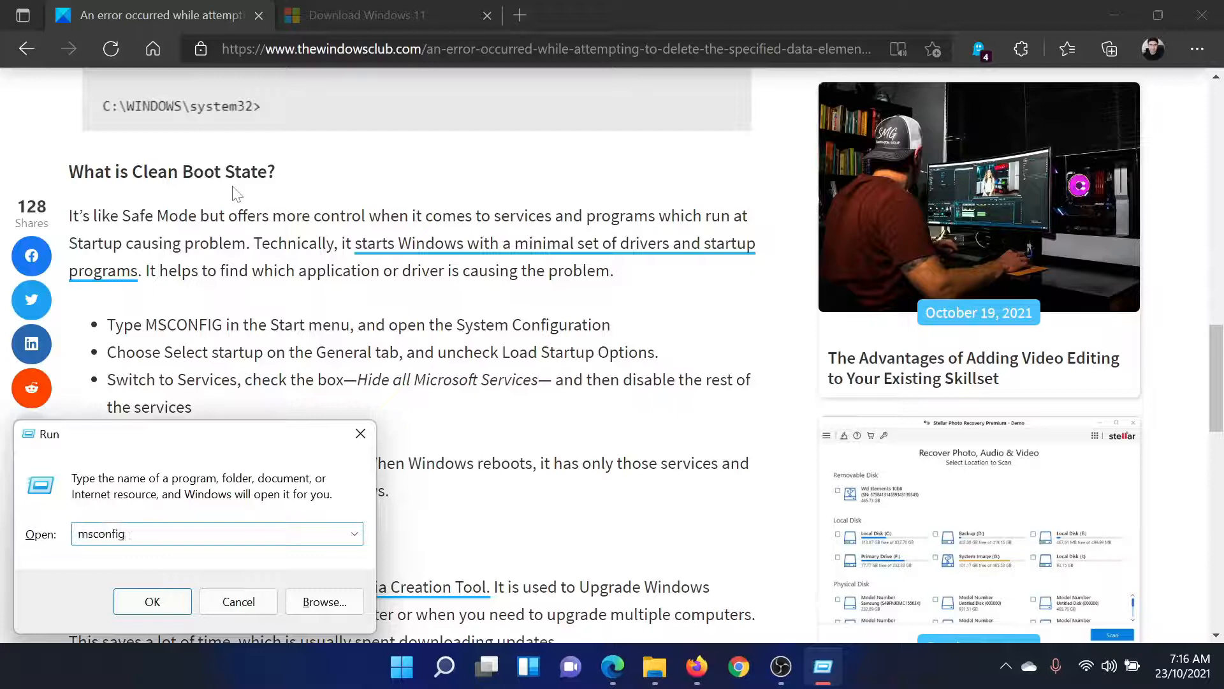
click(238, 601)
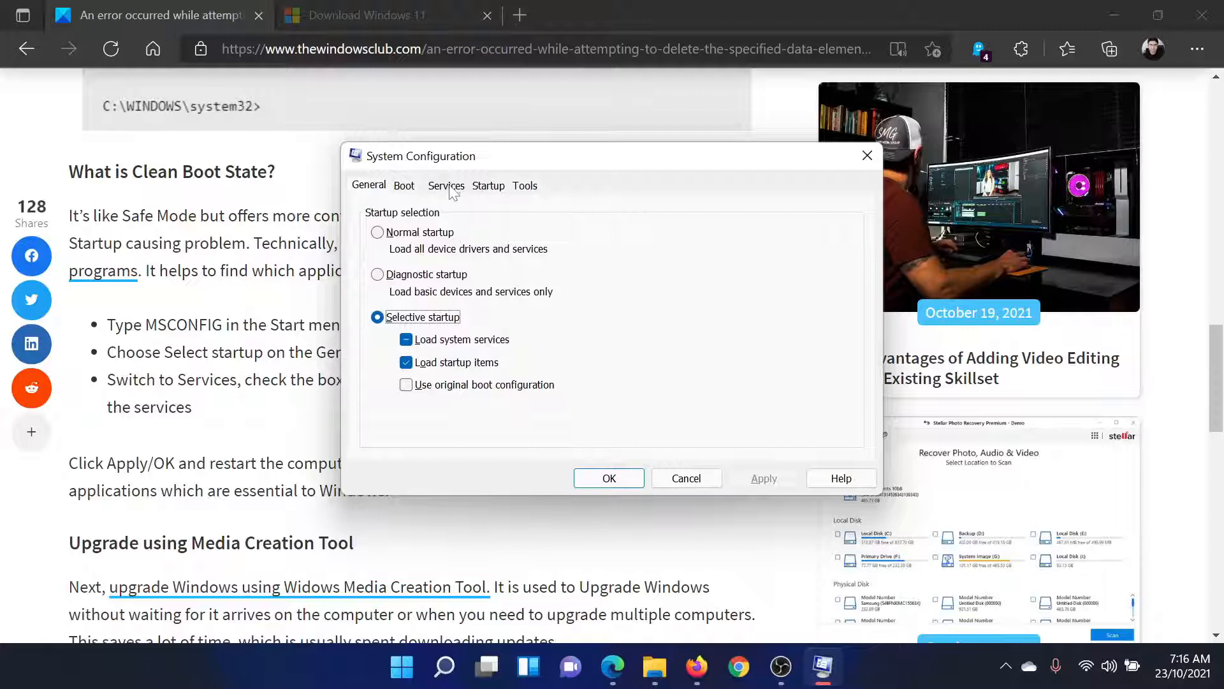
- On the Services tab, hide Microsoft services, disable the rest, then Apply and OK
click(446, 185)
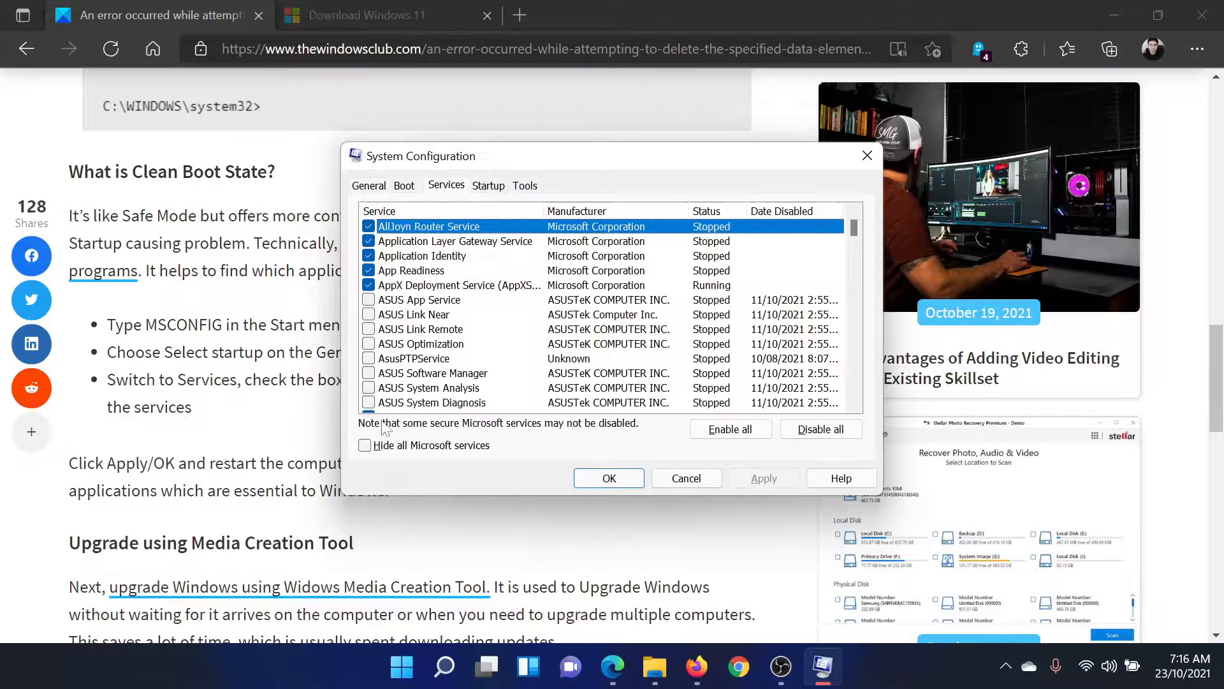
click(364, 445)
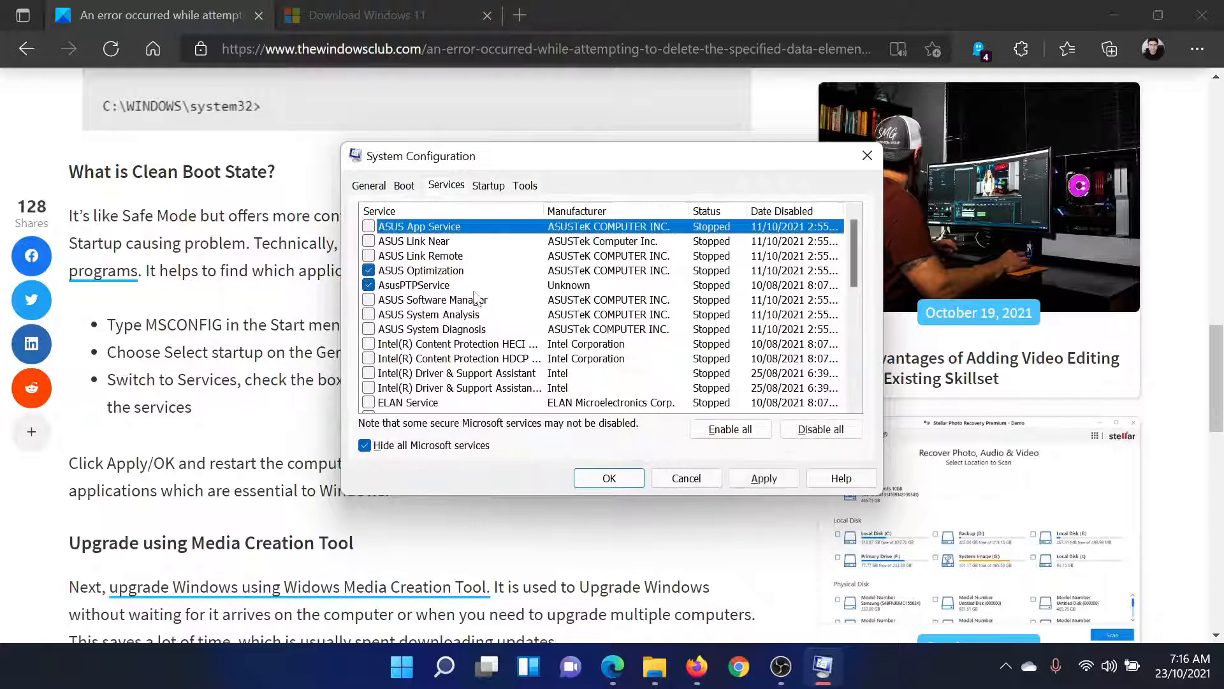
click(762, 477)
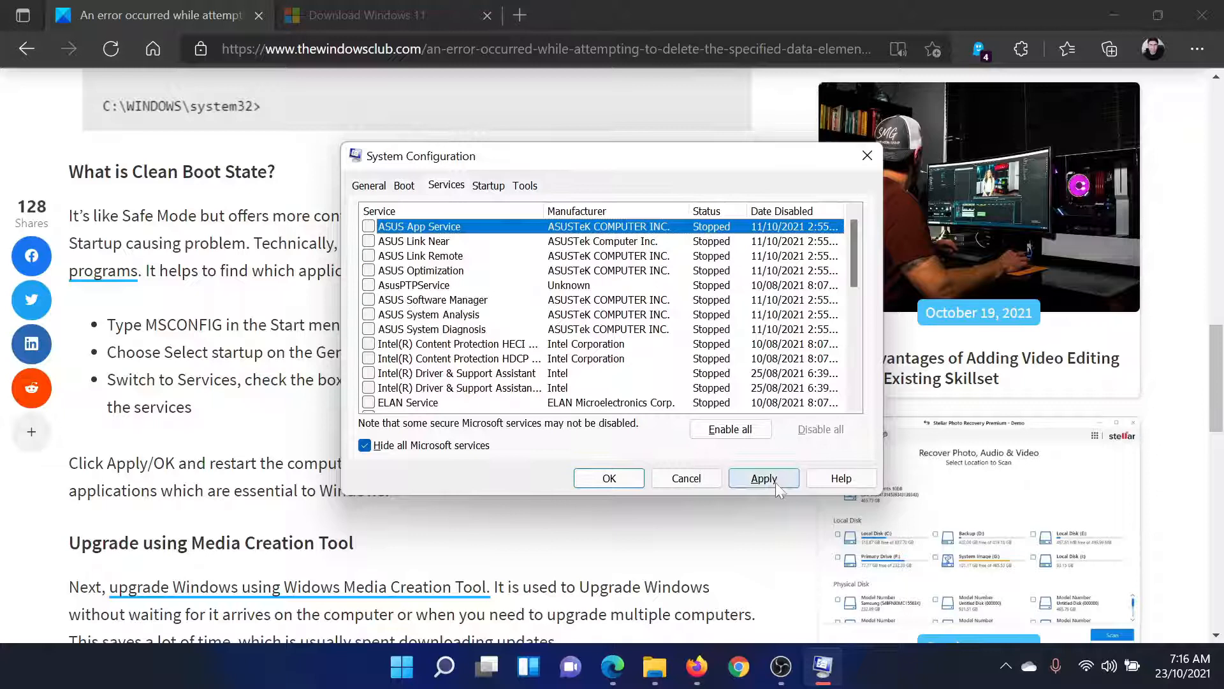
click(762, 478)
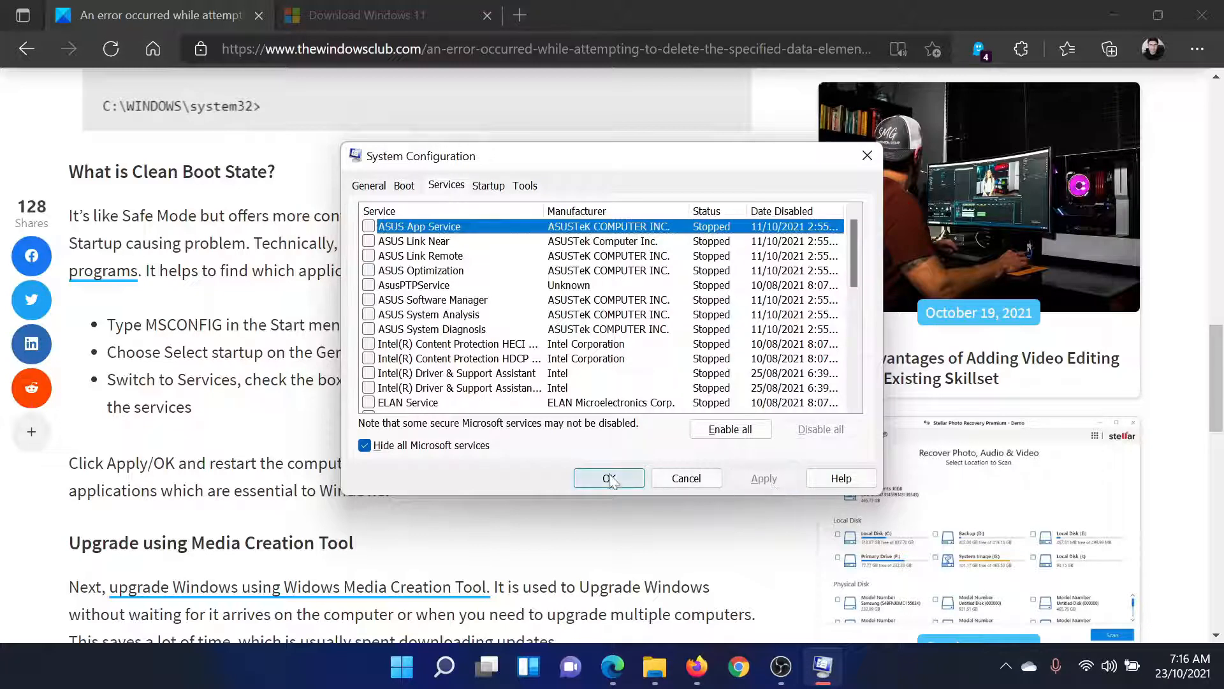
click(608, 478)
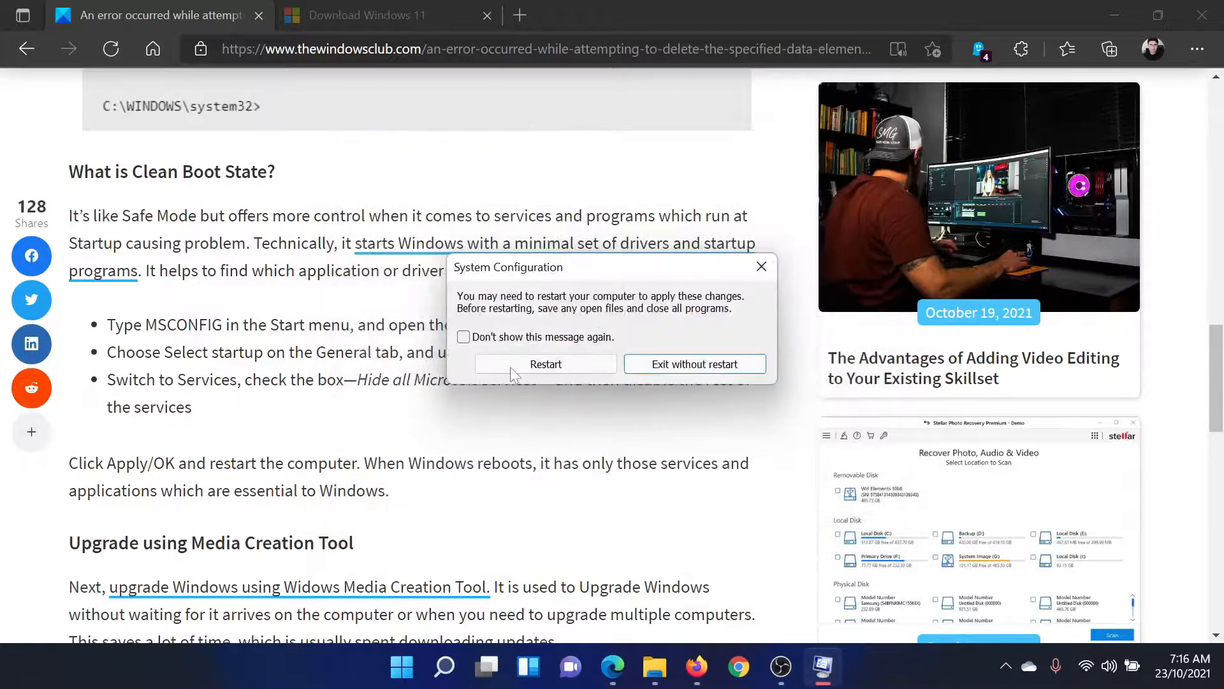
- Exit without restart, then switch to the Download Windows 11 browser tab
click(693, 364)
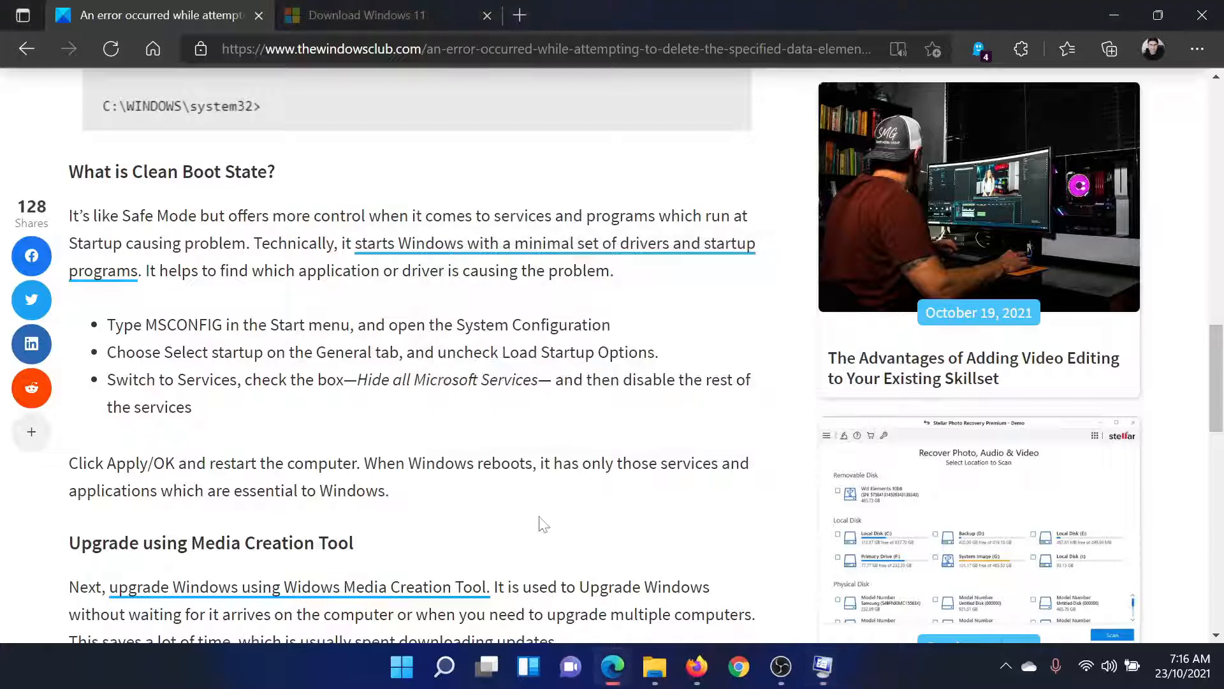
scroll(down, 3)
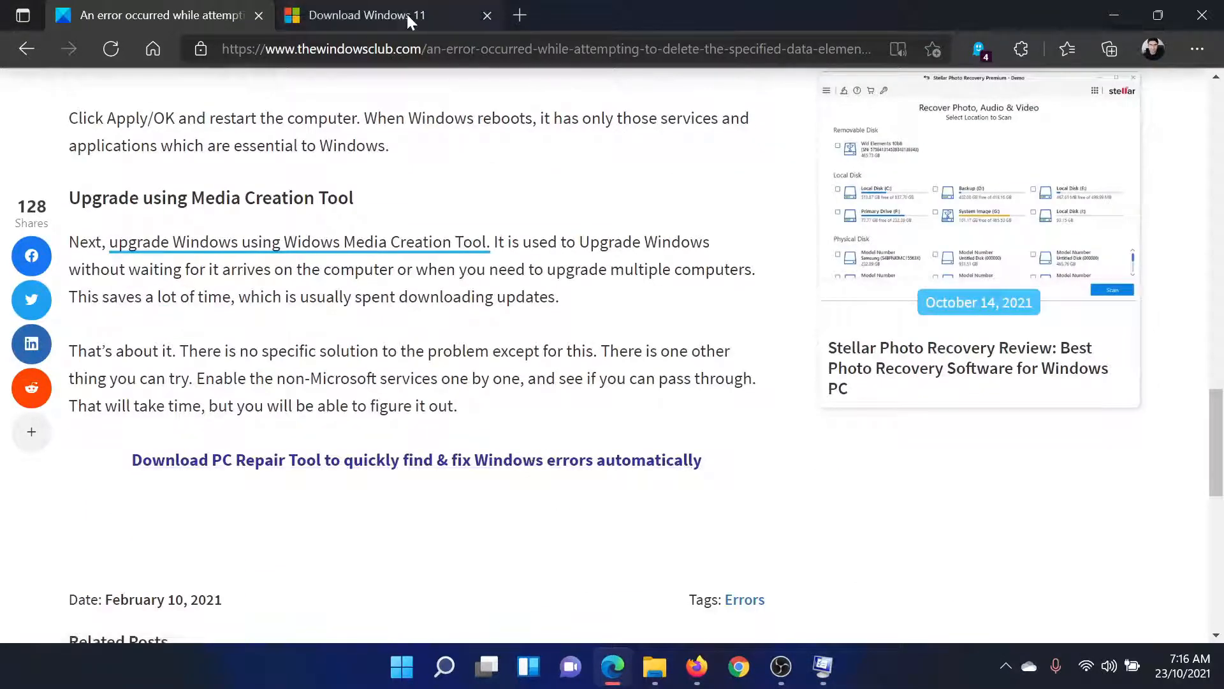
click(363, 15)
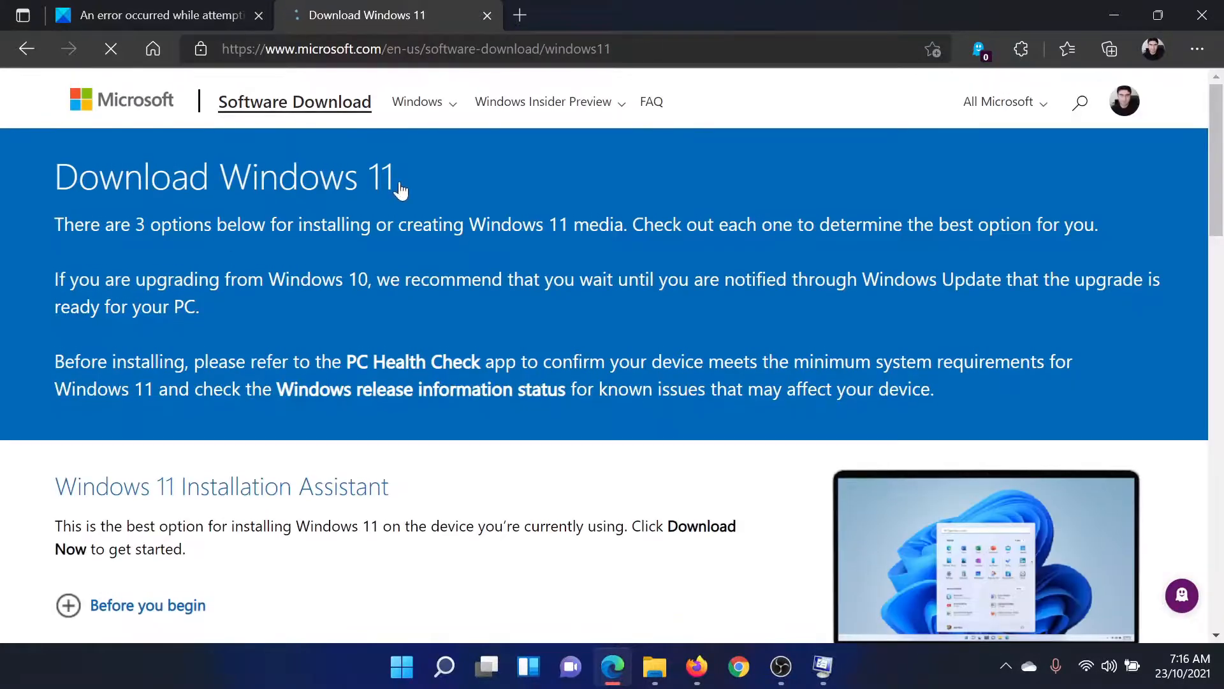
- Scroll to Create Windows 11 Installation Media, then return to the TheWindowsClub tab
scroll(down, 3)
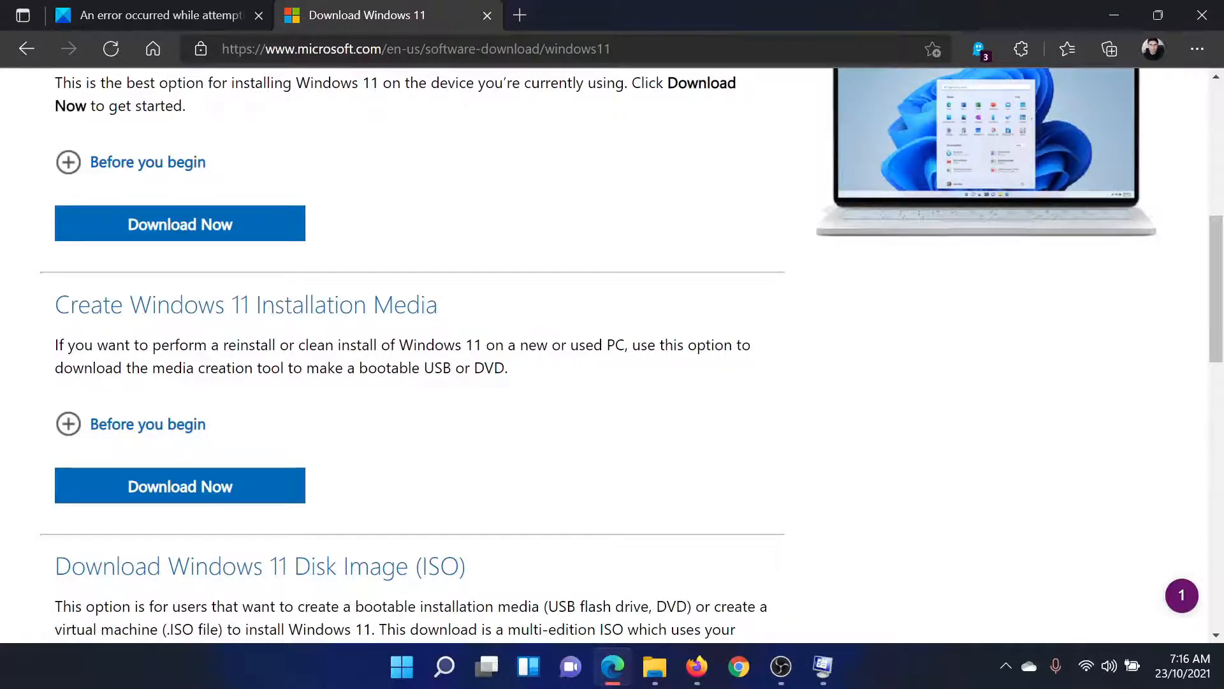
mouse_move(187, 451)
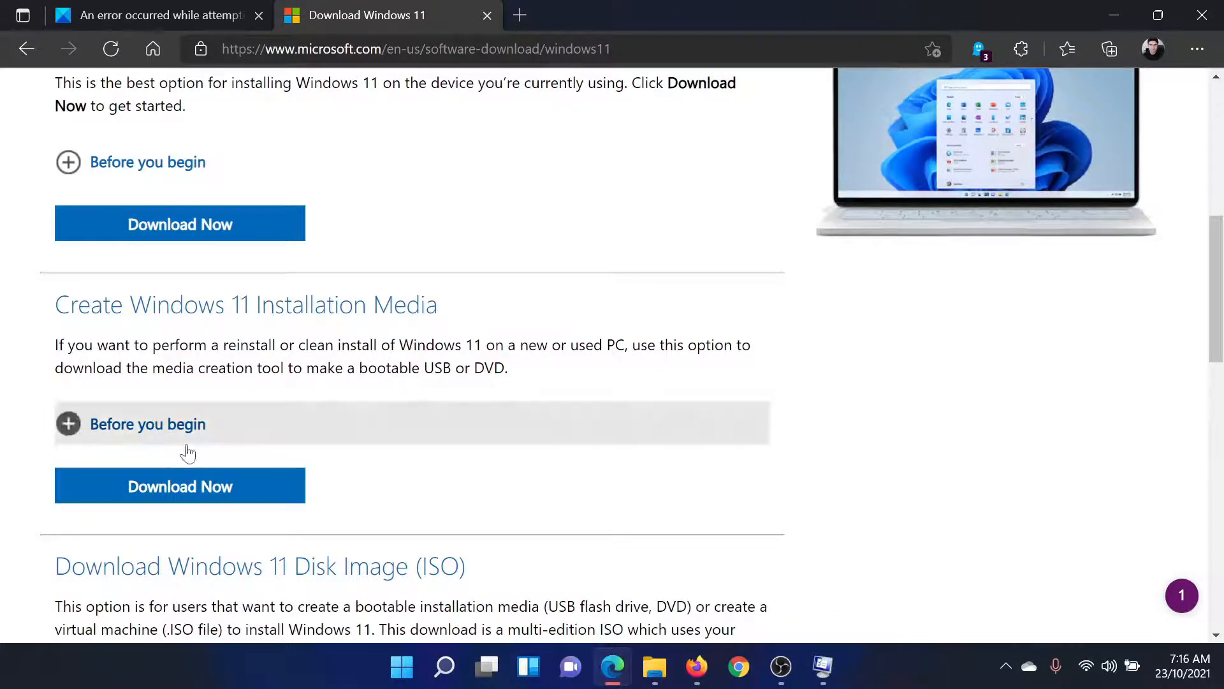
click(152, 15)
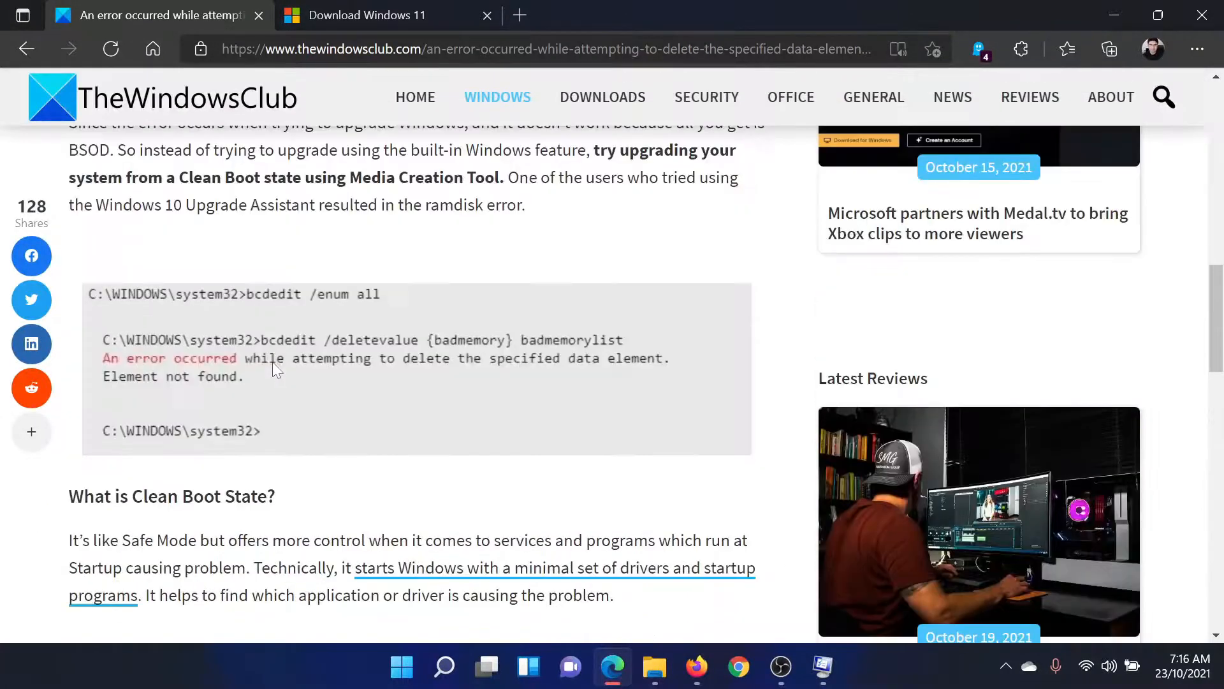